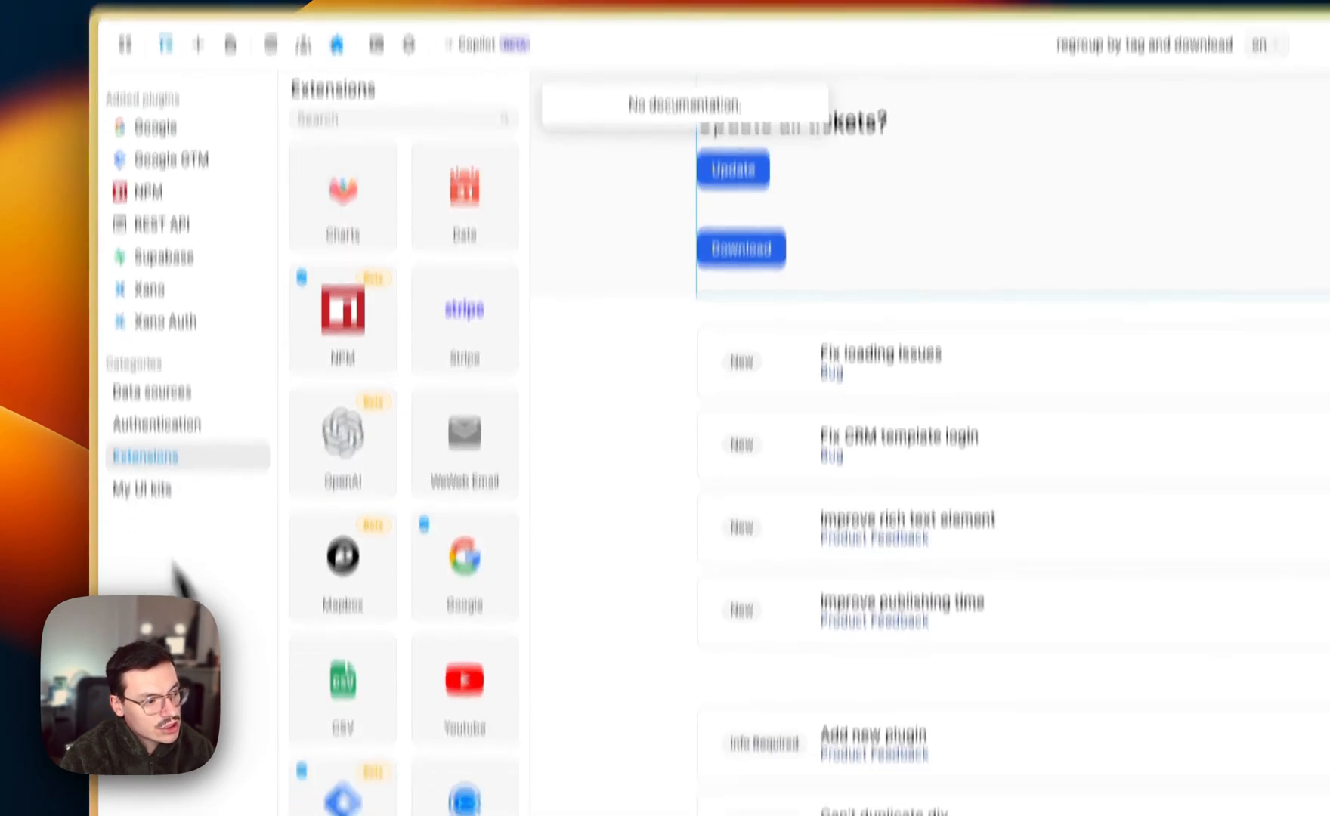
Step: Add the CSV plugin from Plugins > Extensions to the project
click(341, 678)
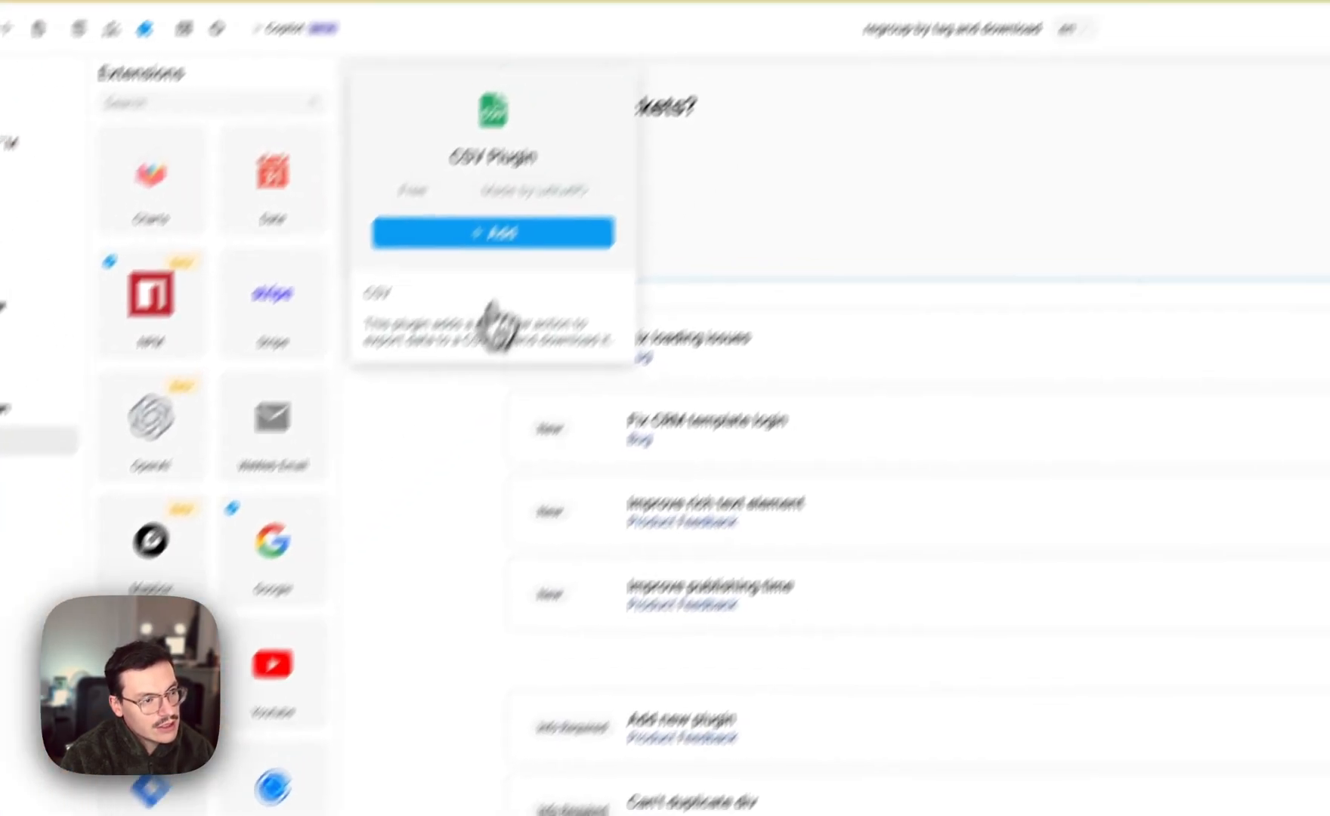
click(493, 232)
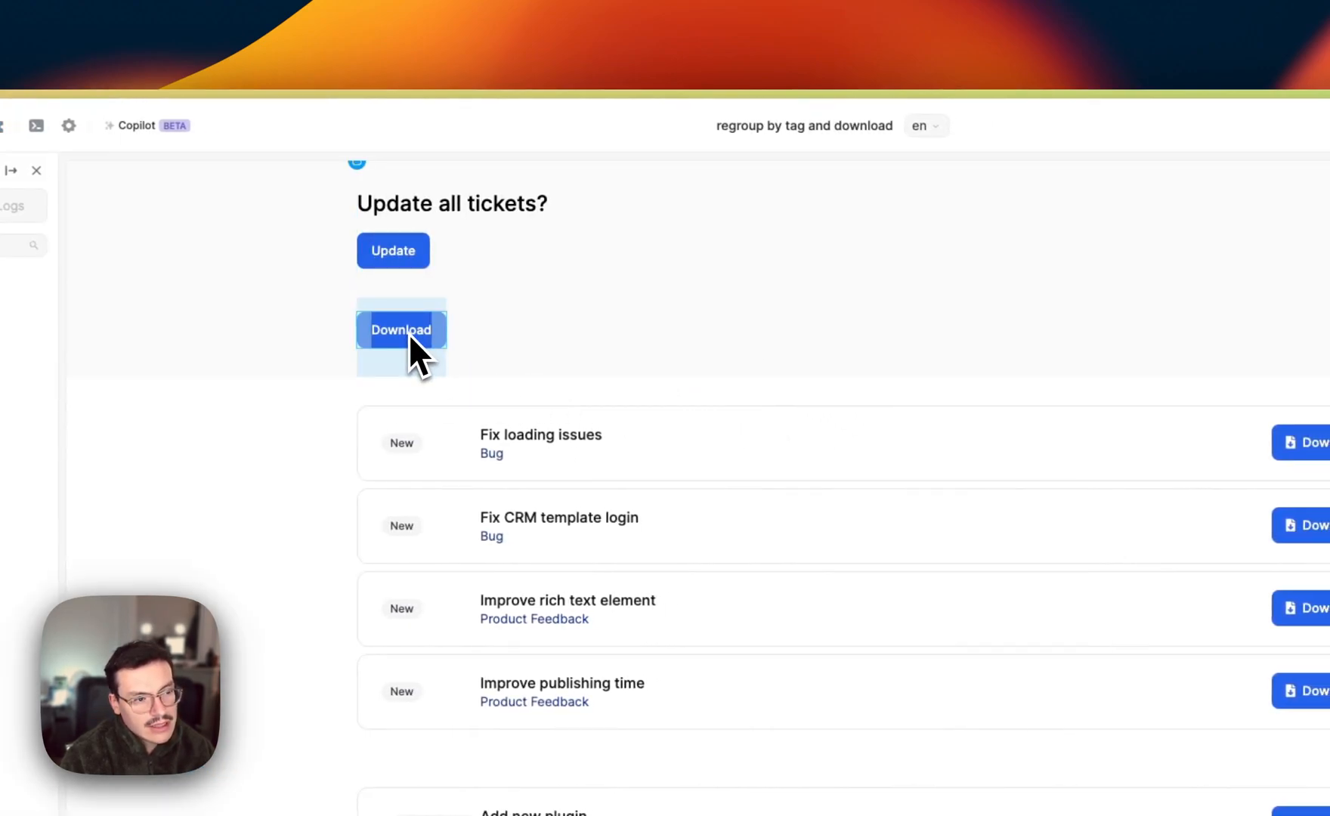
Step: Create an on-click workflow on the Download button with a 'Download data as CSV' action
click(400, 329)
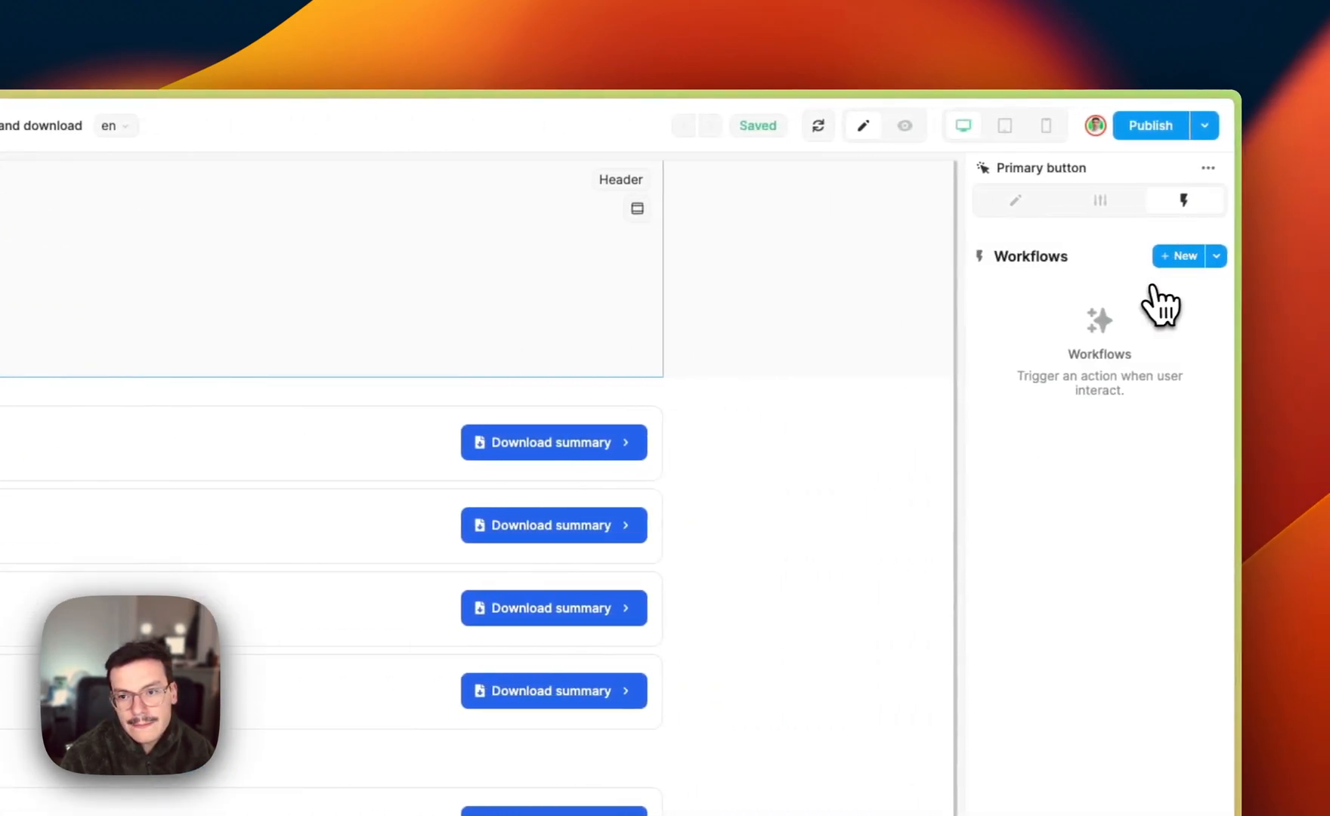
click(1179, 255)
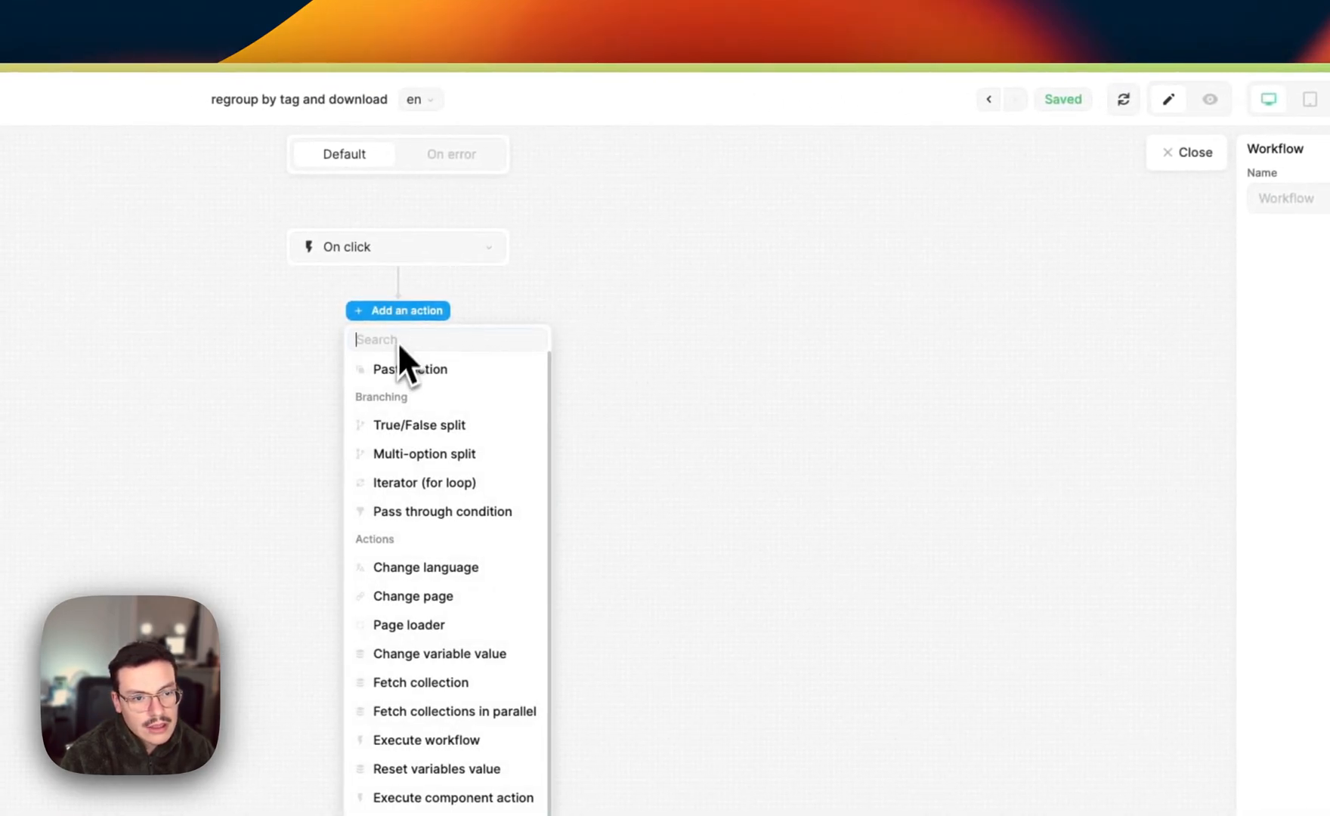
text(csv)
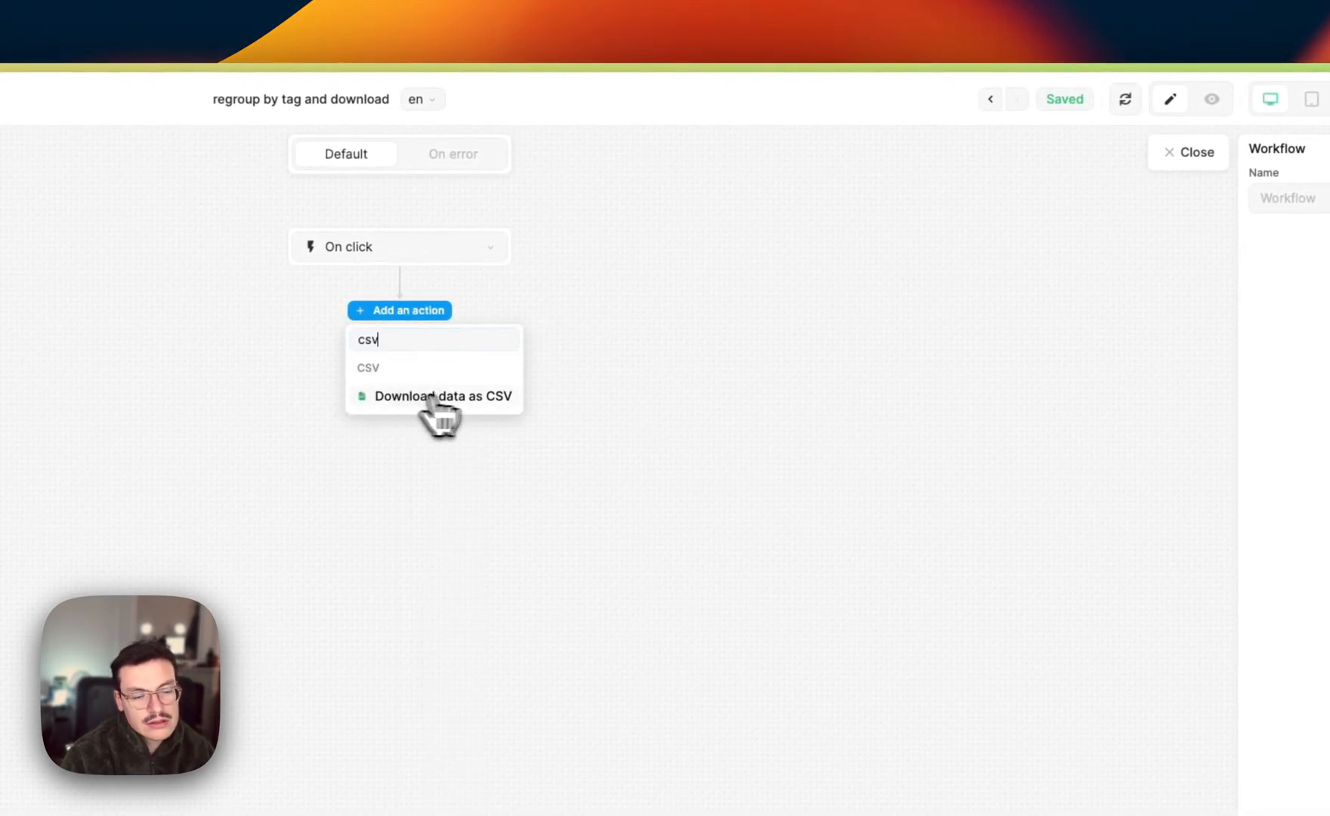
click(442, 396)
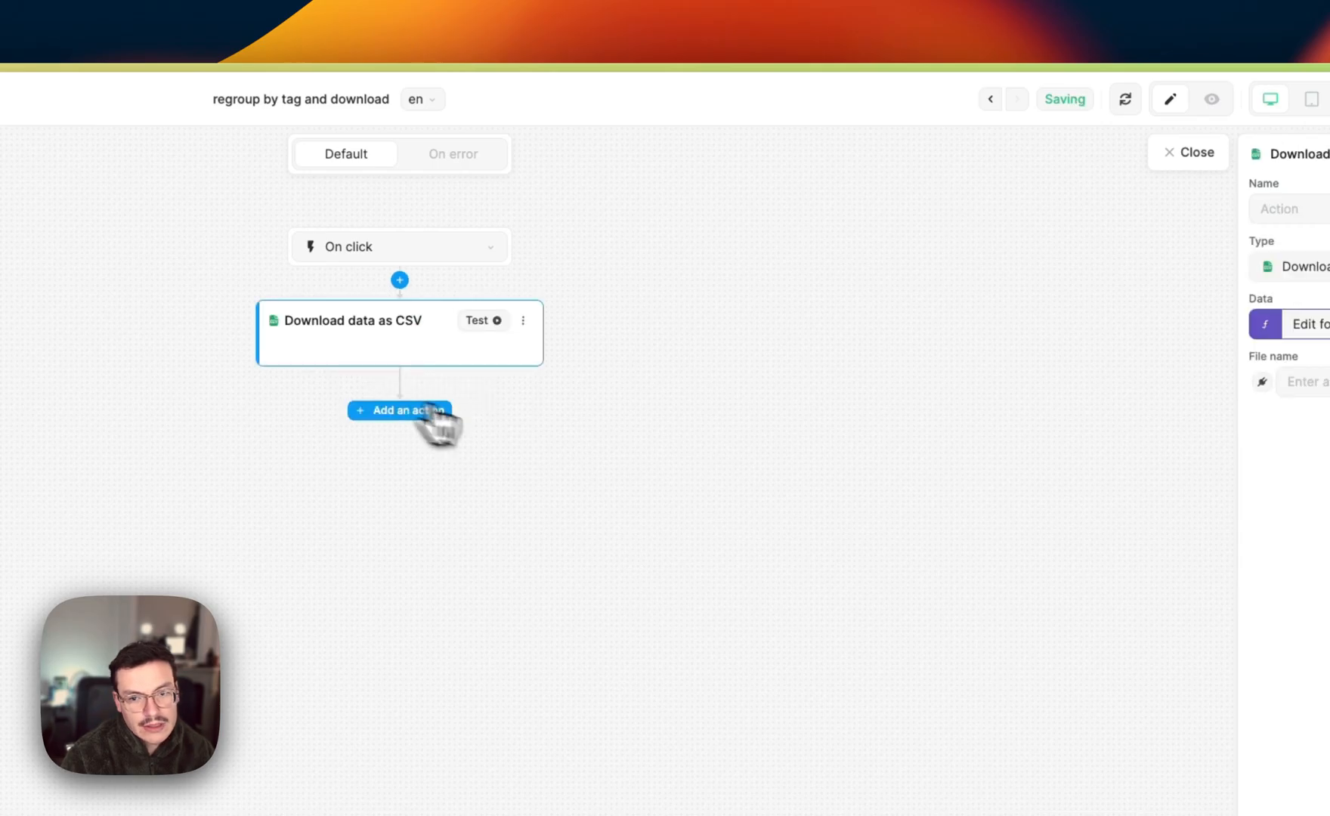
Step: Bind the action's Data field to the tickets collection's data via the formula editor
click(1298, 323)
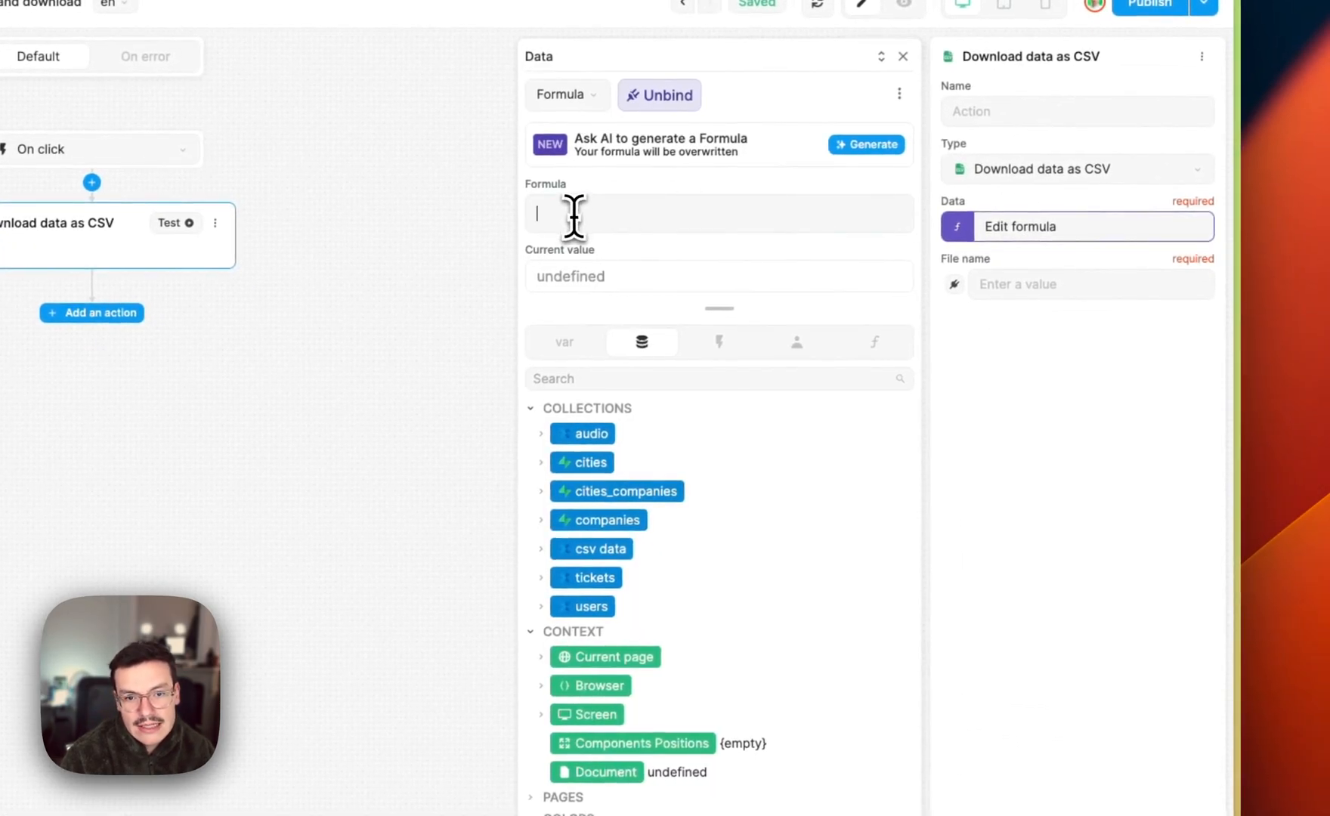
mouse_move(648, 239)
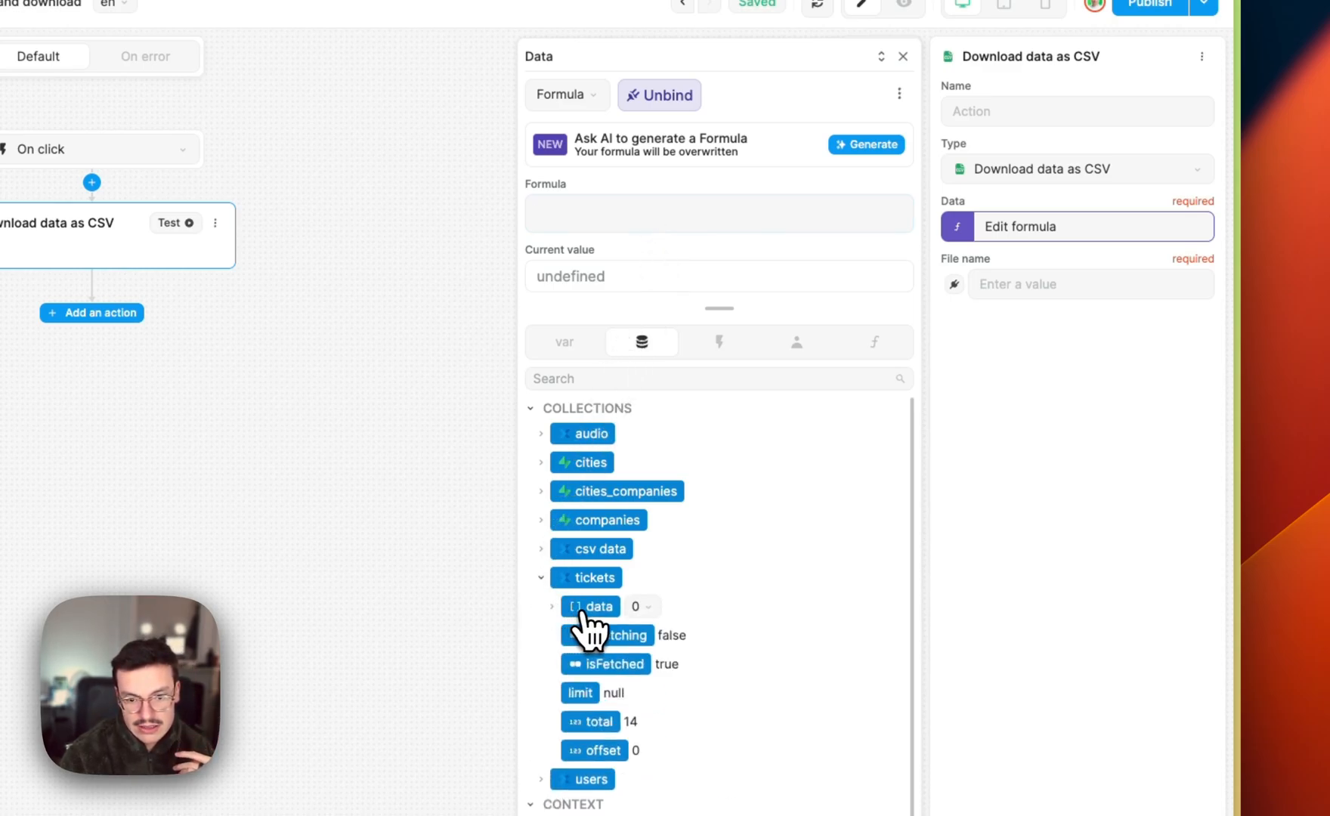
click(594, 606)
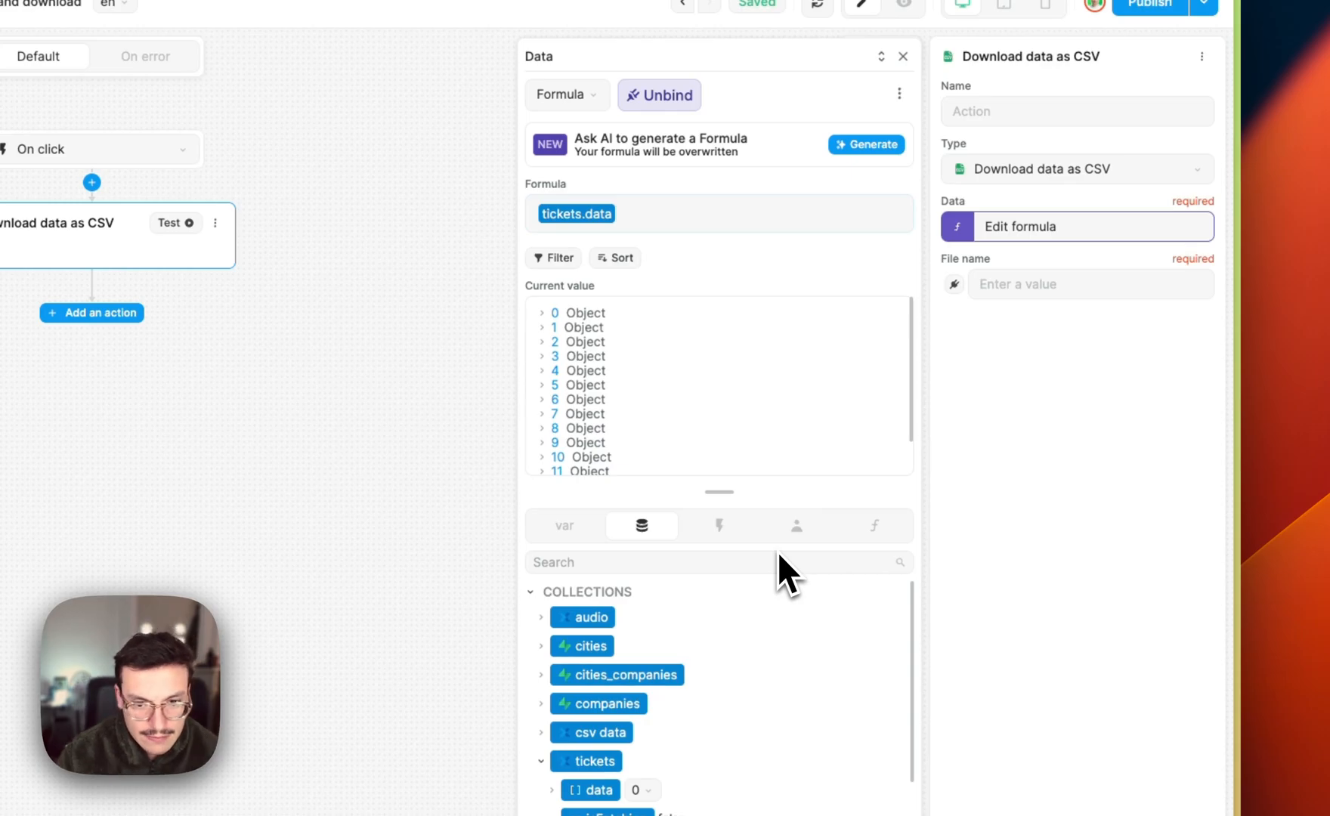
mouse_move(552, 327)
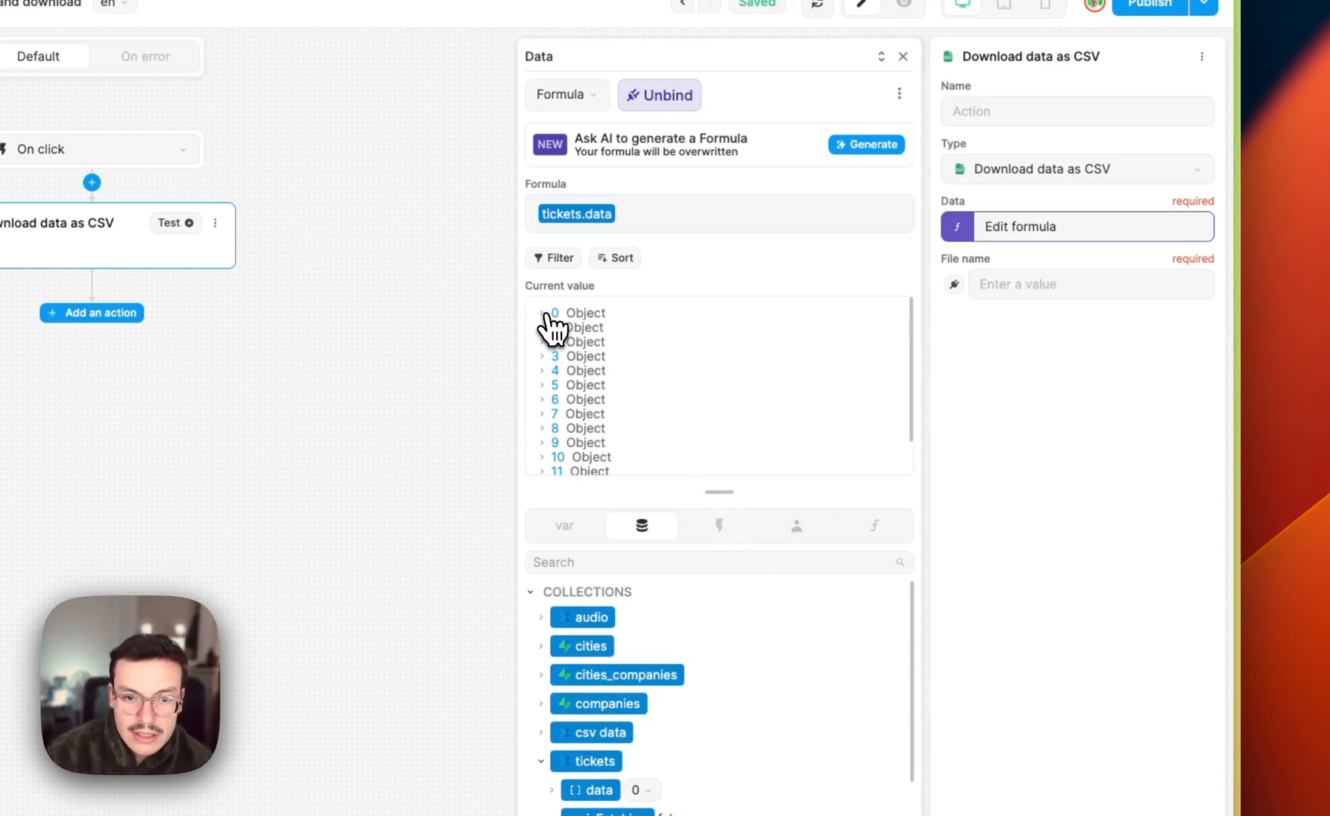
Step: Expand the first and second ticket records and the summary object to inspect their fields
click(543, 313)
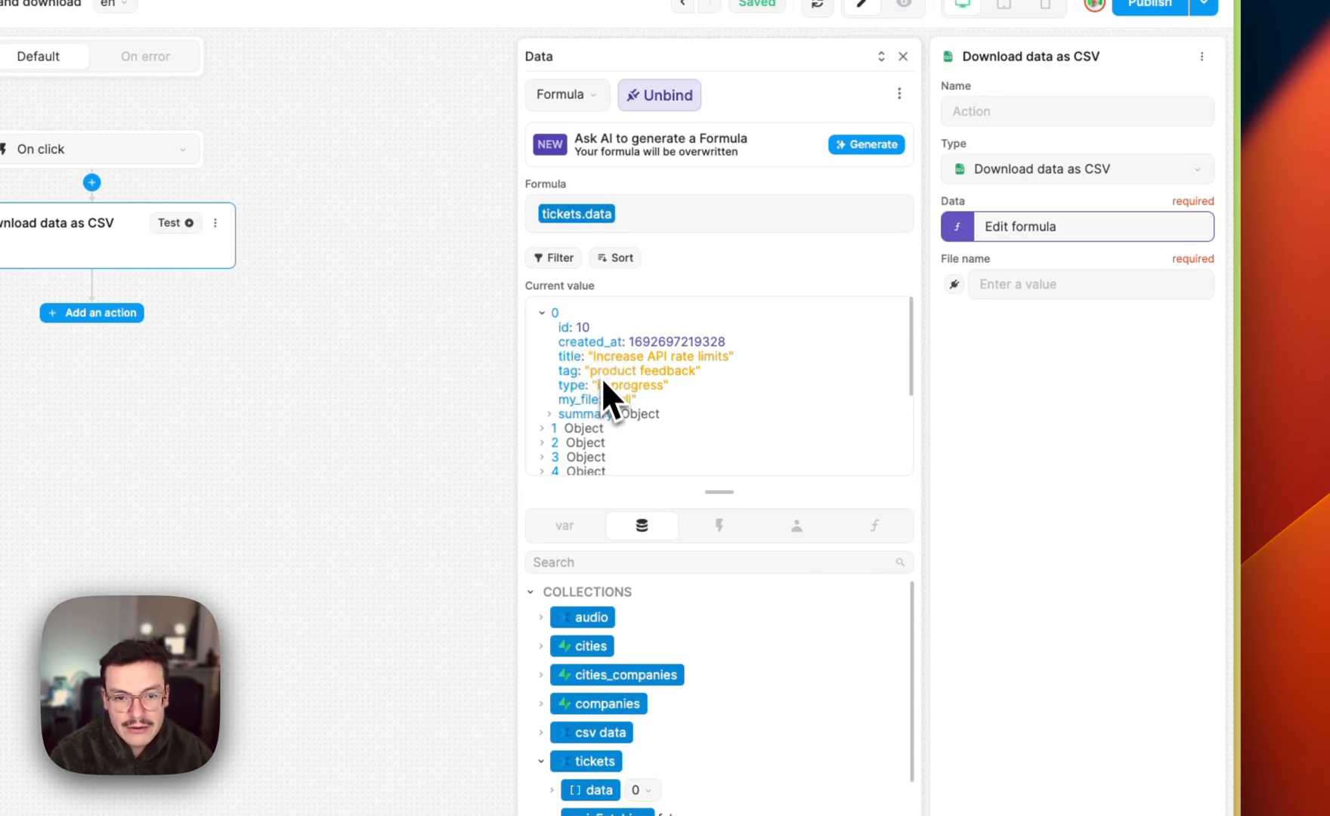
mouse_move(587, 355)
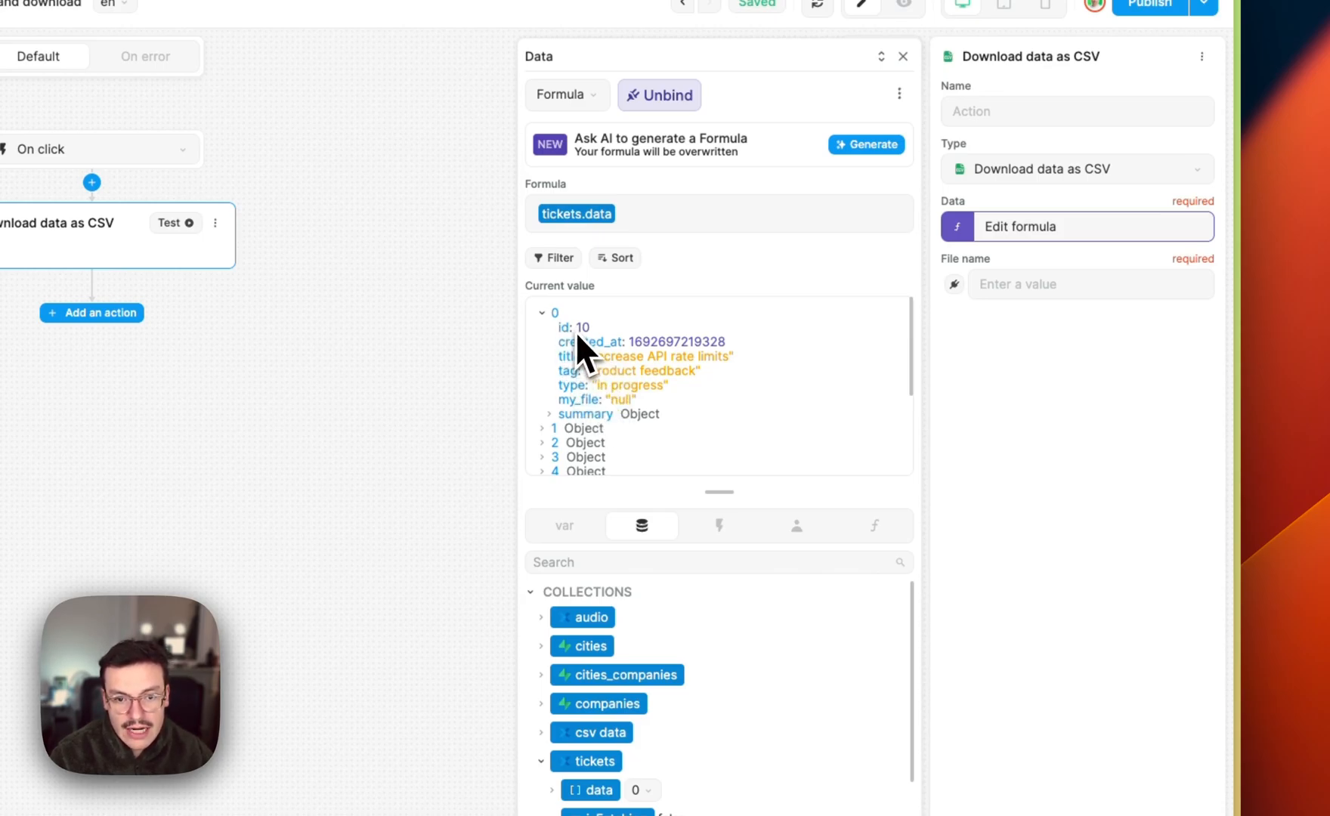
mouse_move(578, 424)
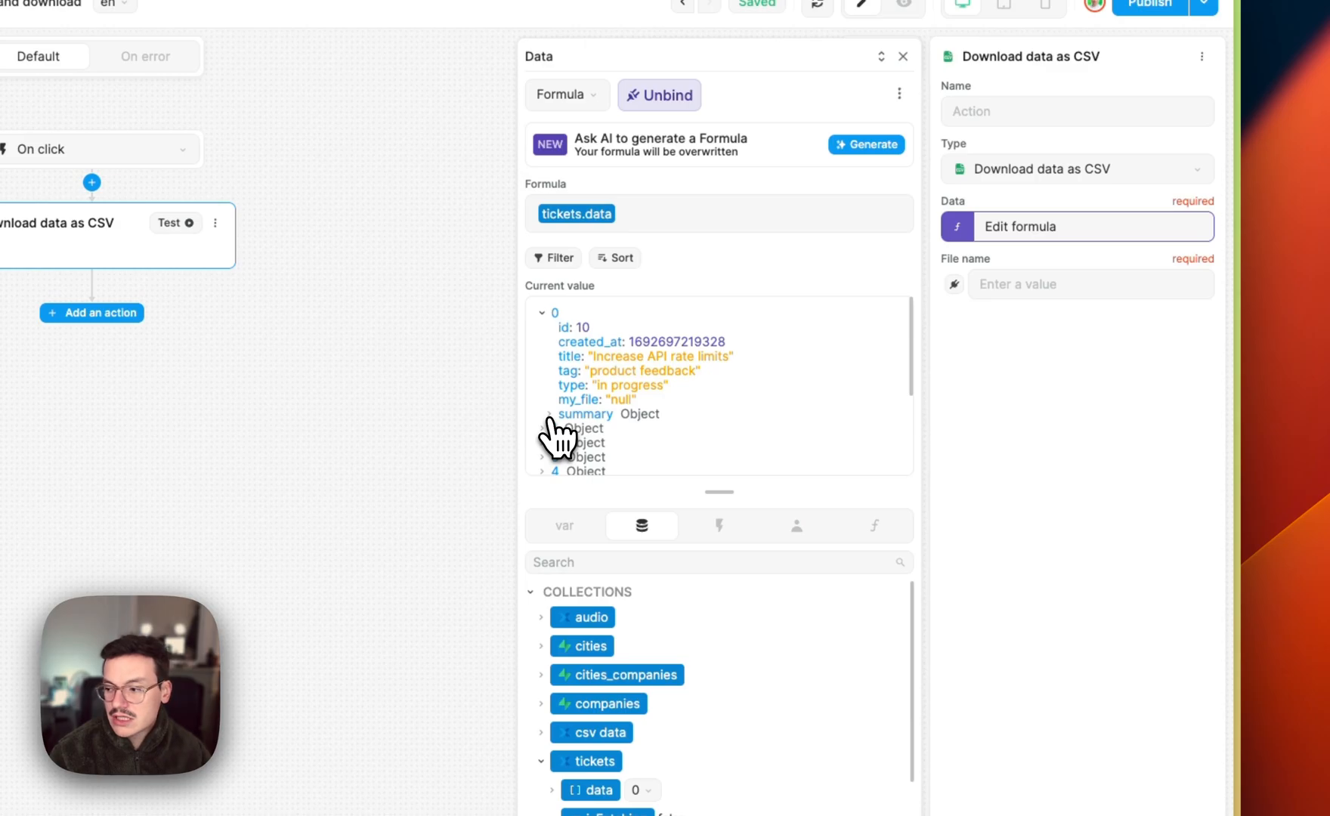
click(550, 417)
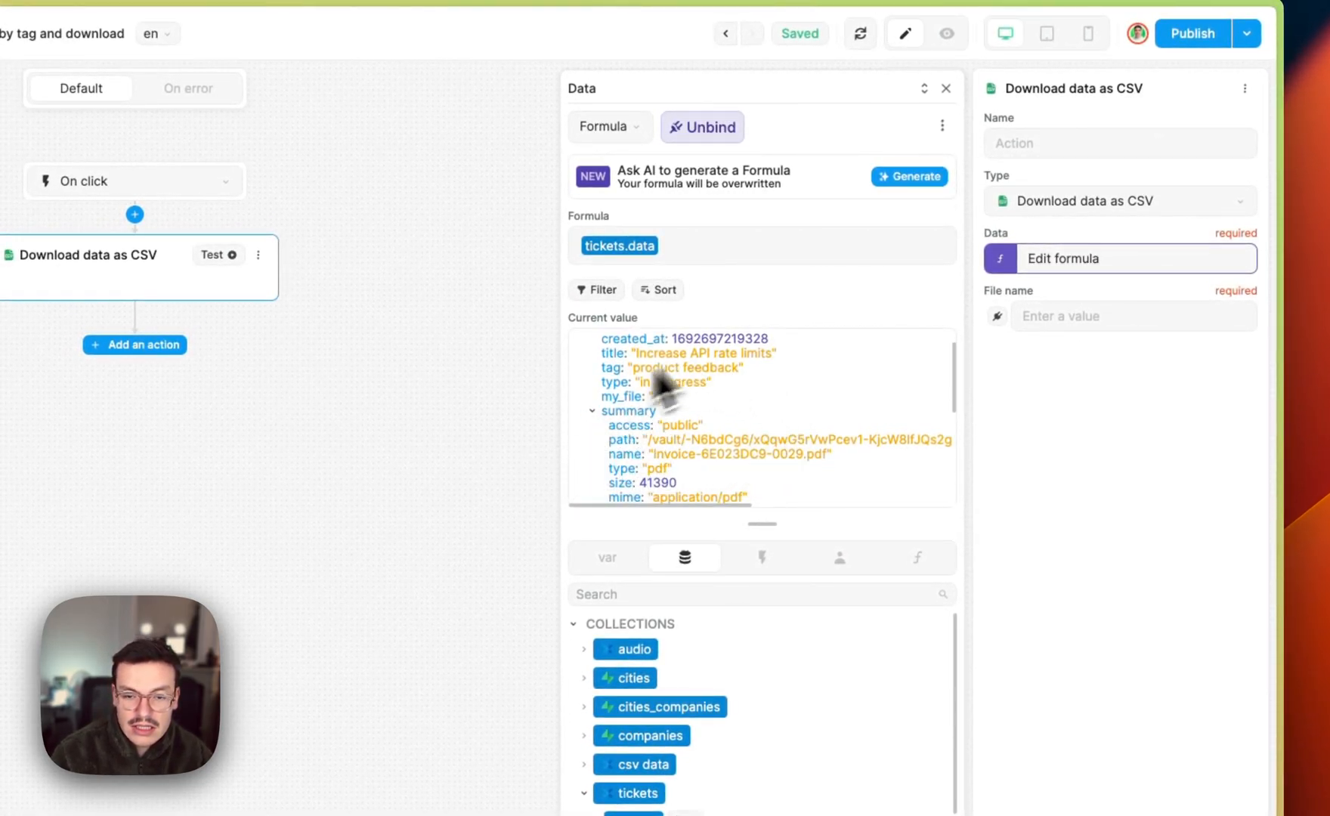
click(593, 411)
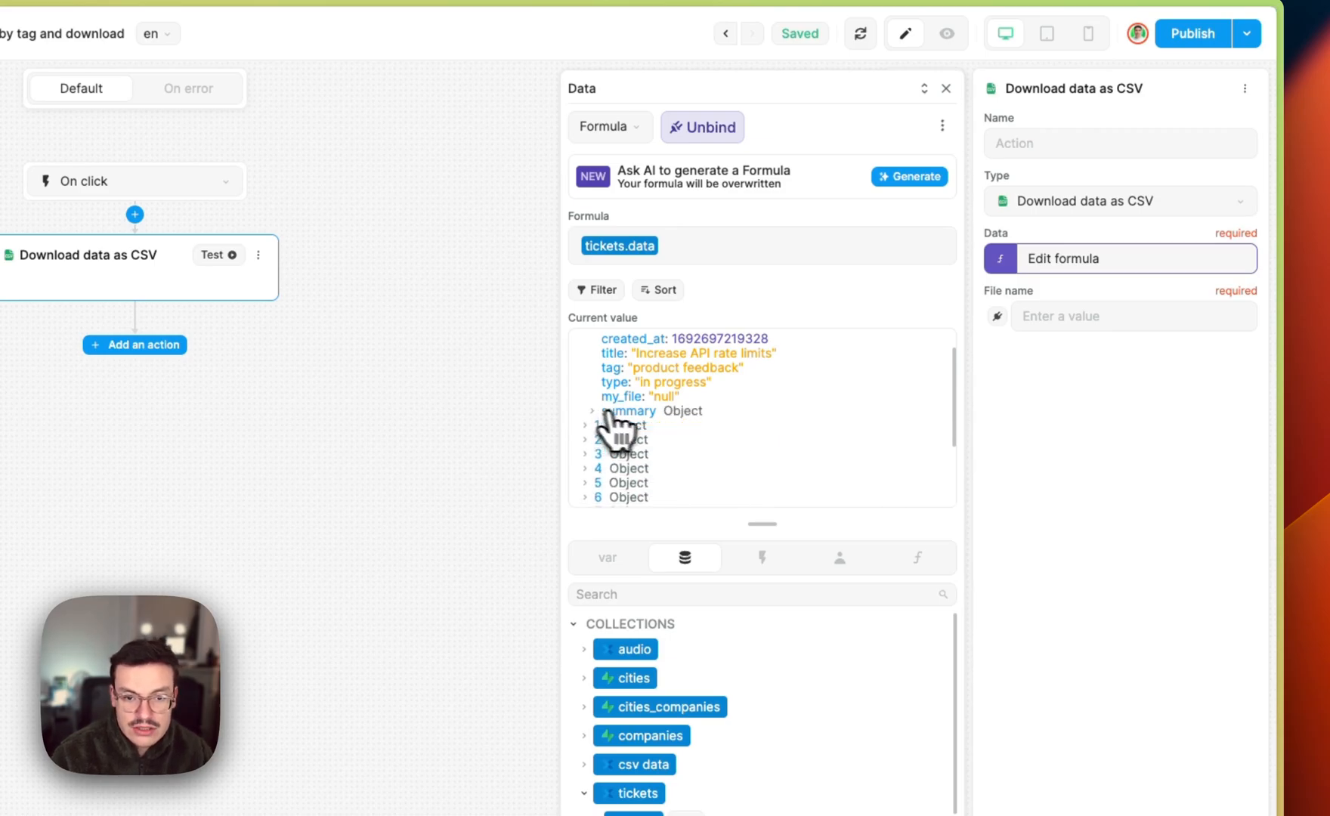
click(591, 343)
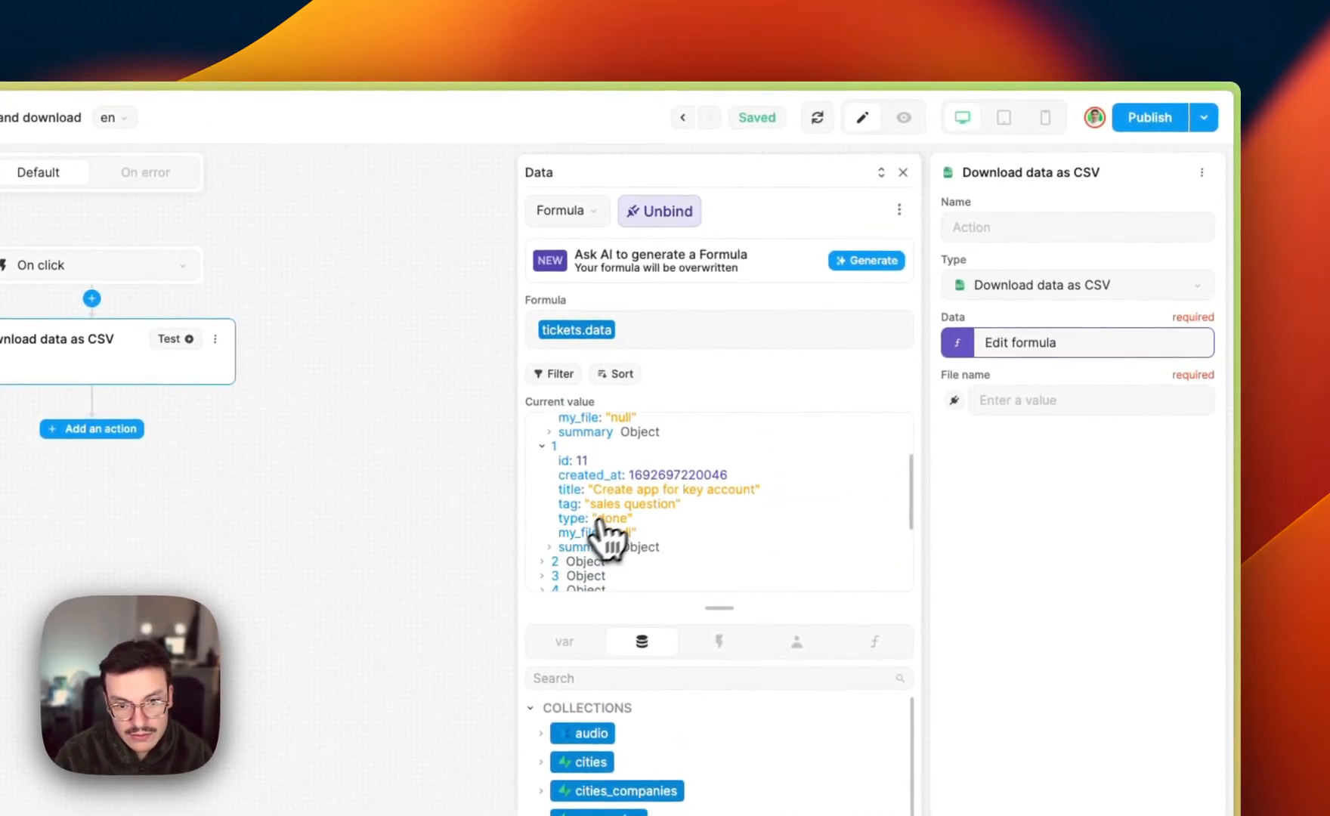
mouse_move(1010, 402)
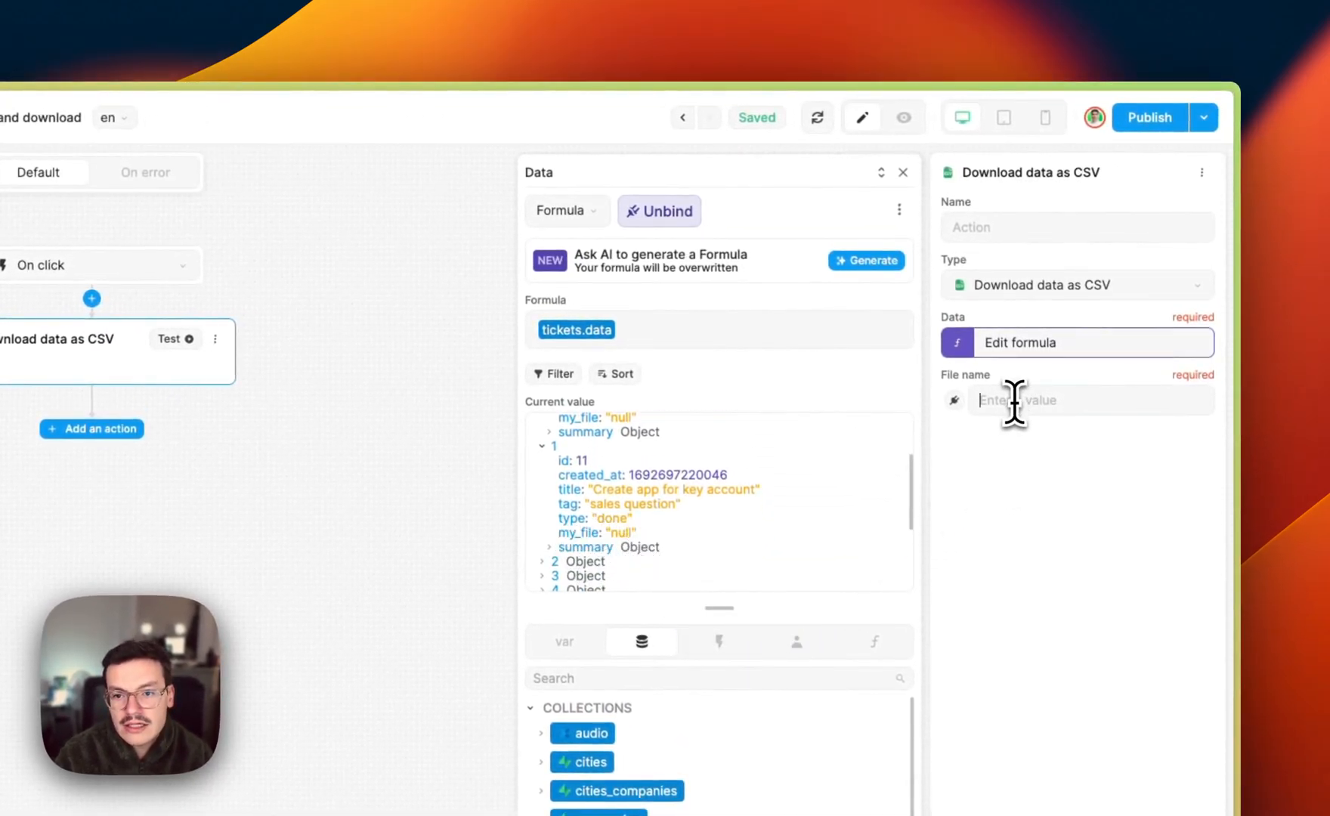
Step: Name the exported file 'export' and run the Download button in preview
click(902, 172)
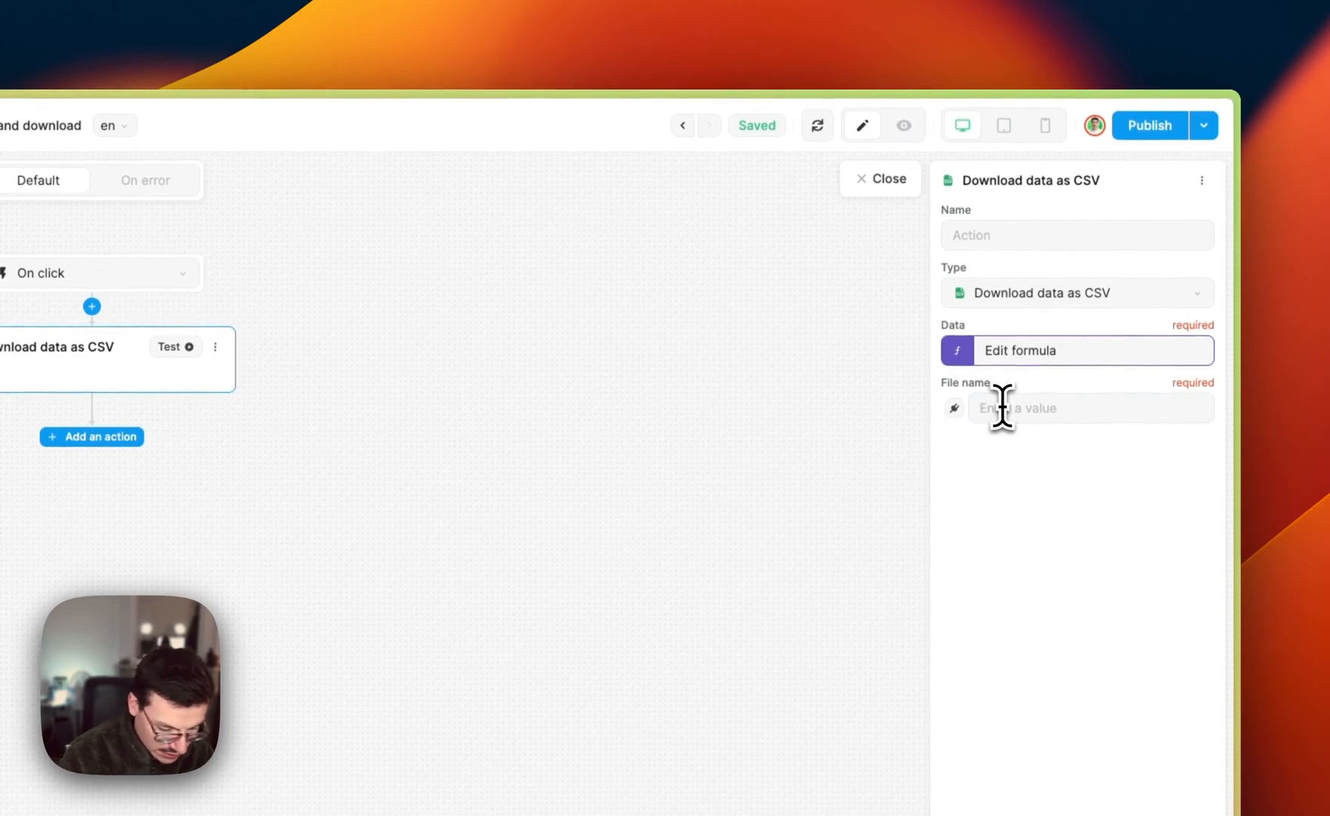
text(export)
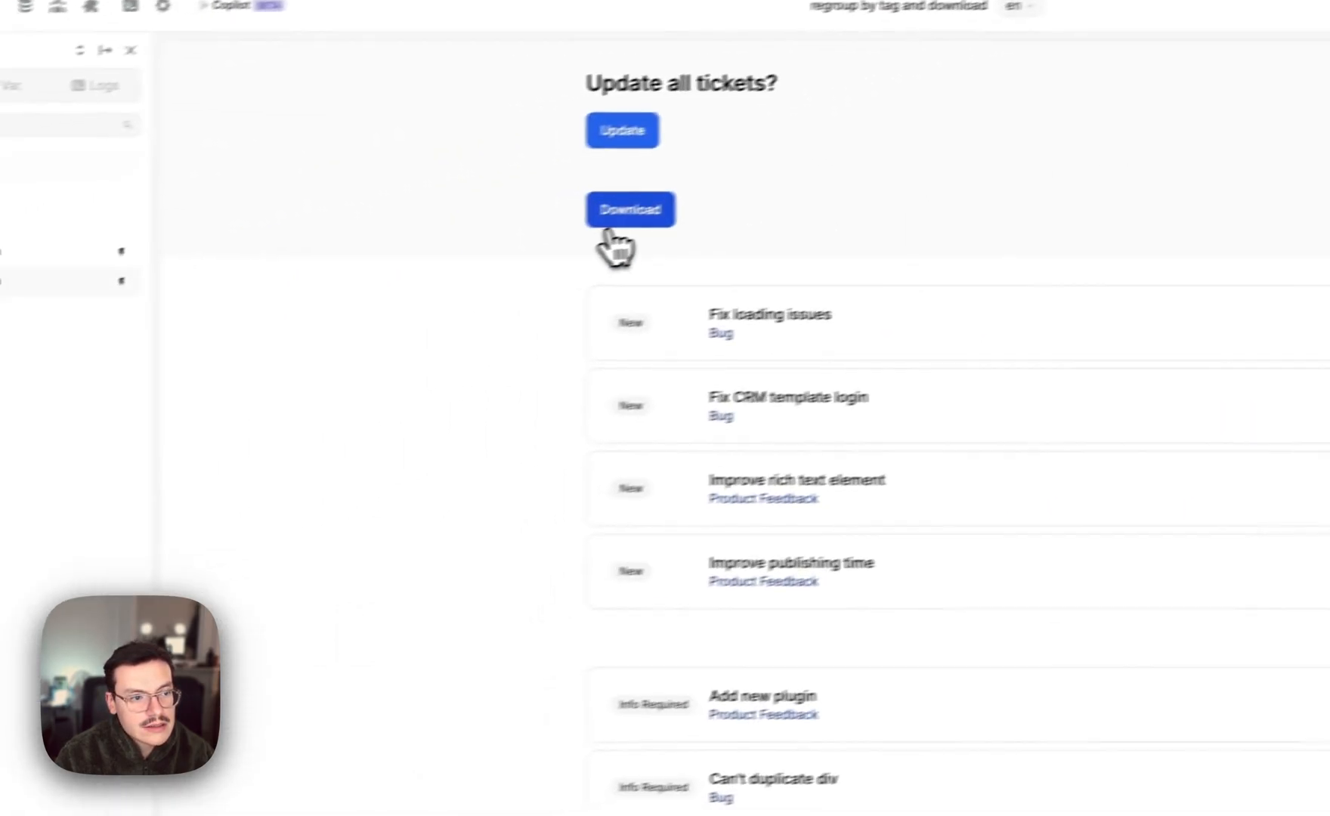
scroll(down, 3)
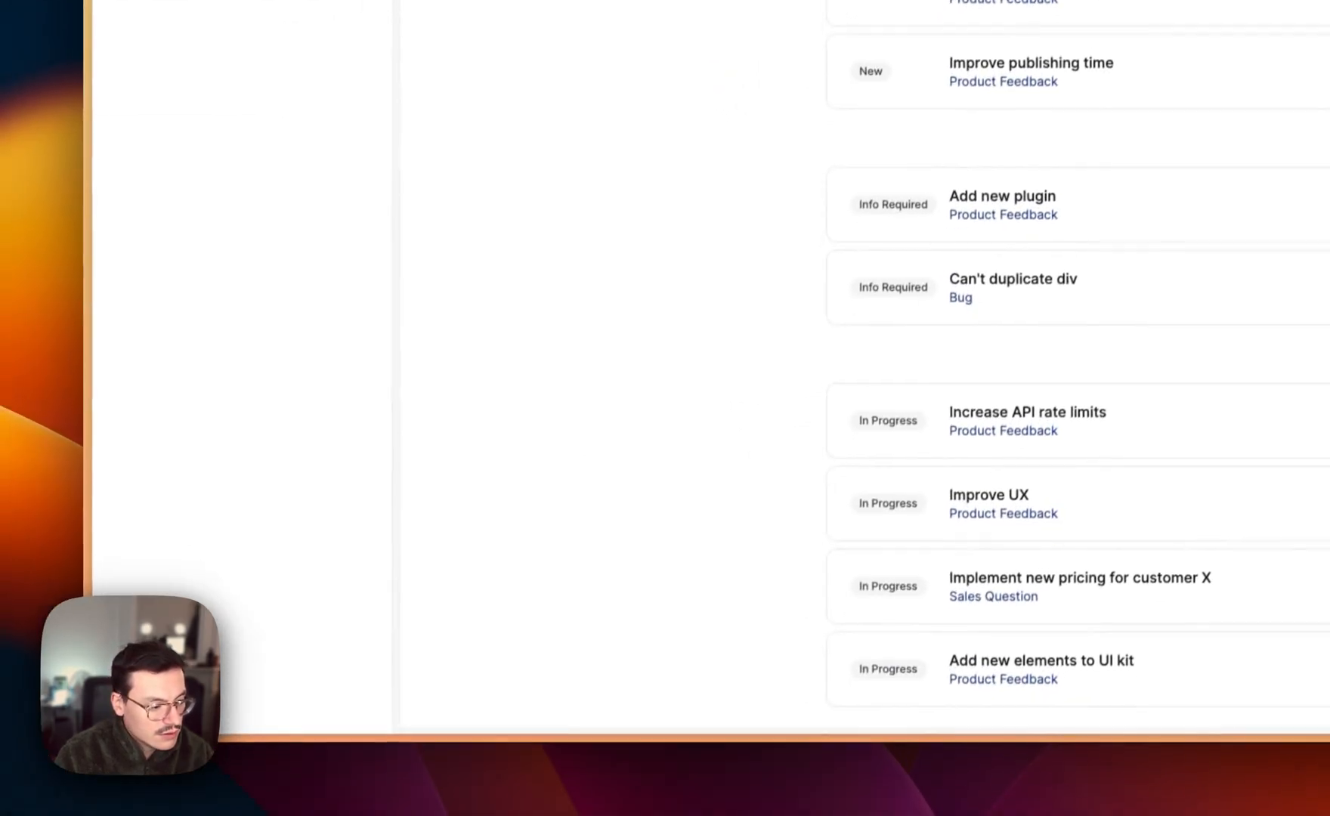
mouse_move(873, 721)
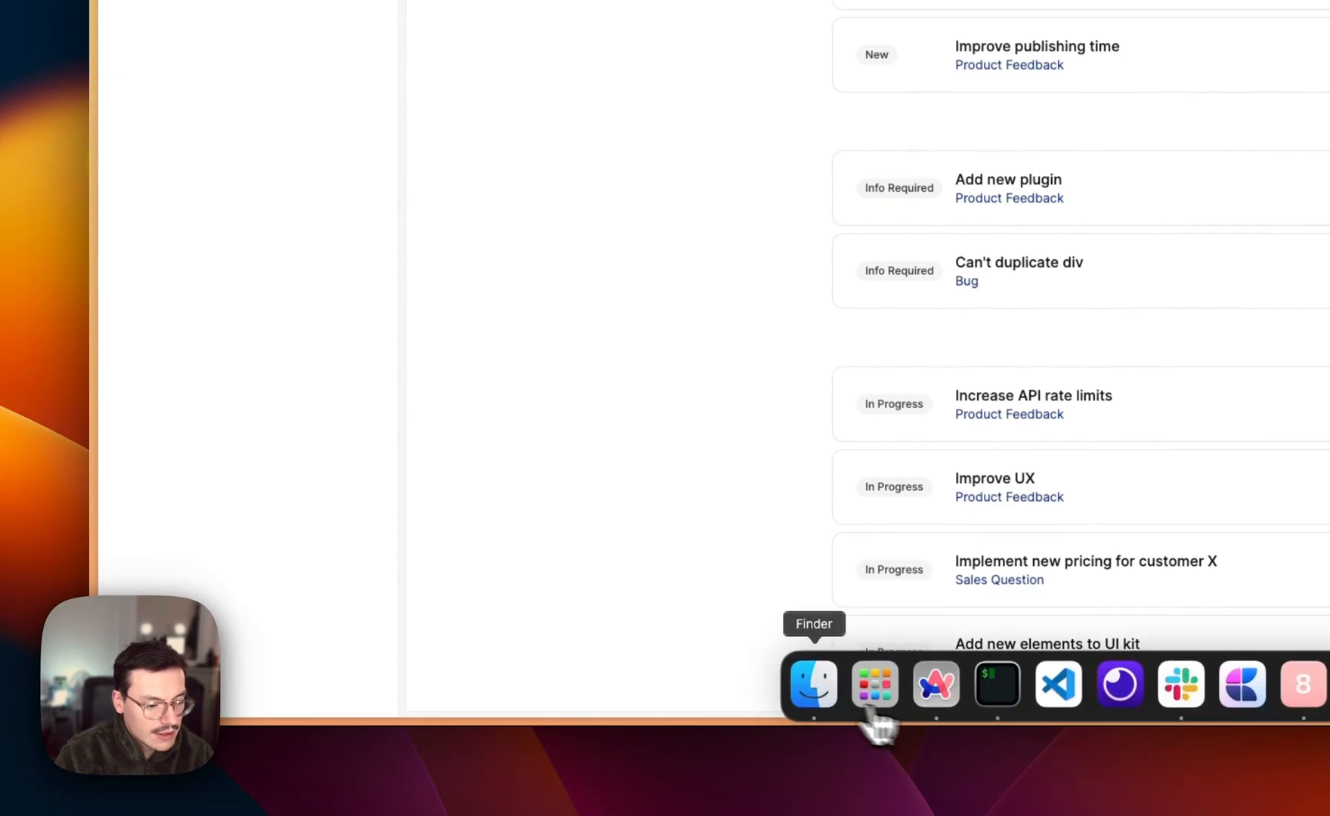
Step: Open a new Google Sheet and upload export.csv via File > Open > Upload
text(sh)
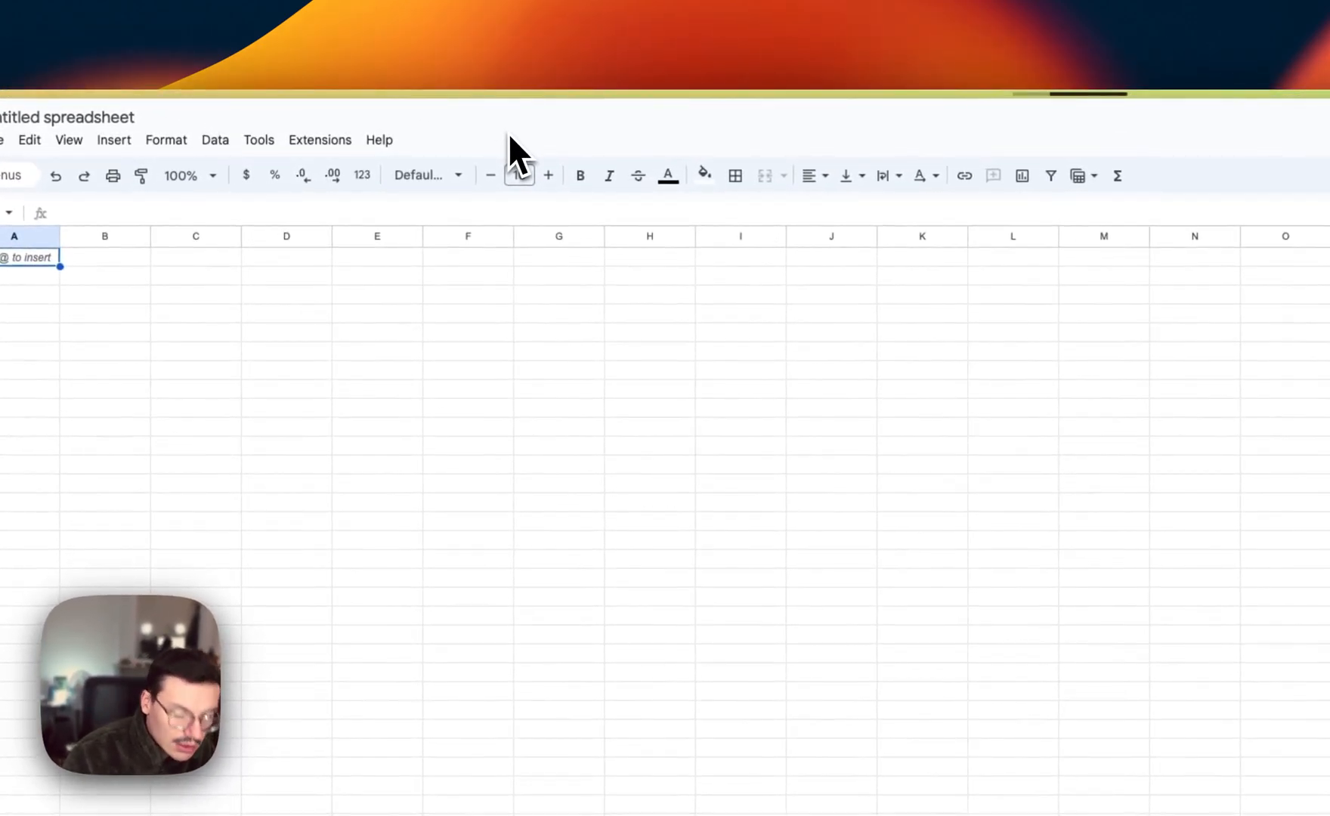
mouse_move(721, 157)
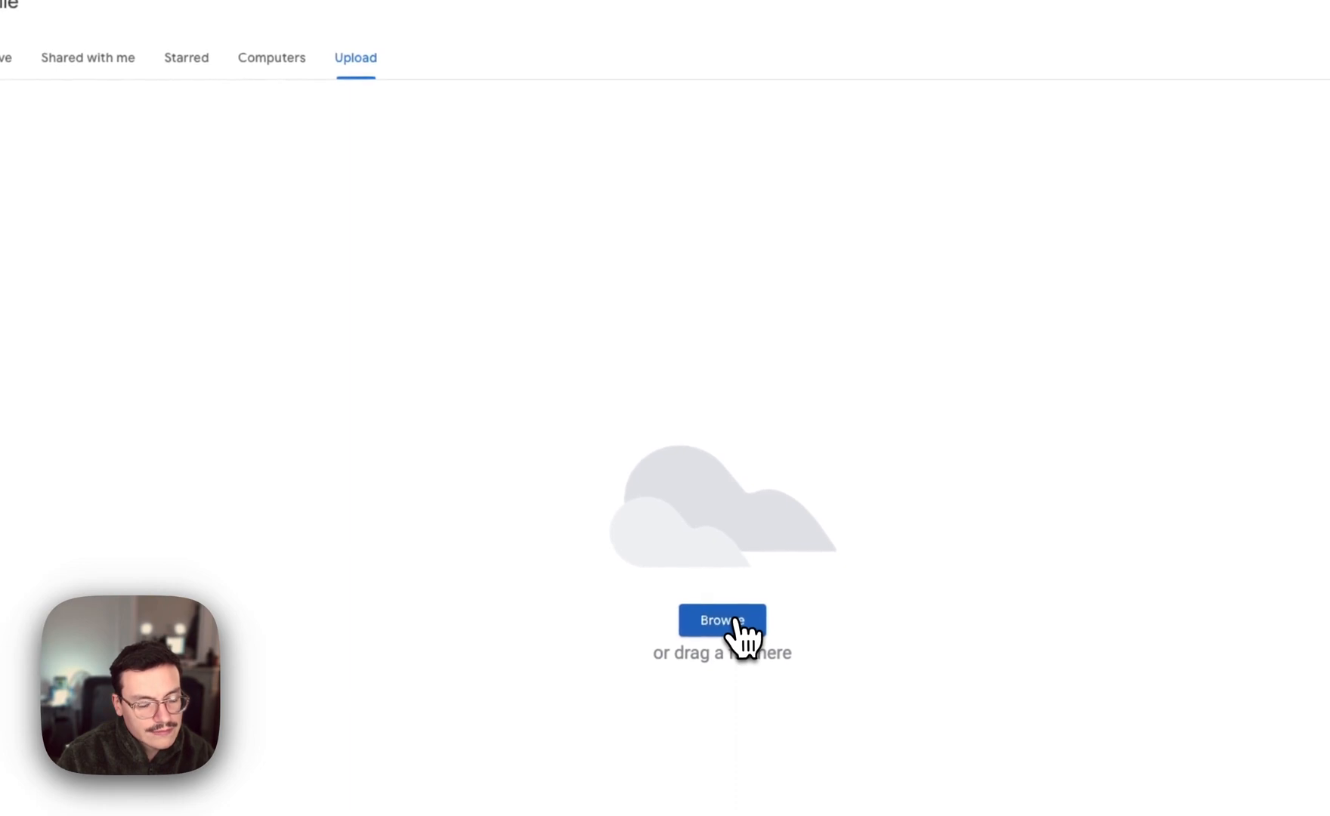
click(722, 619)
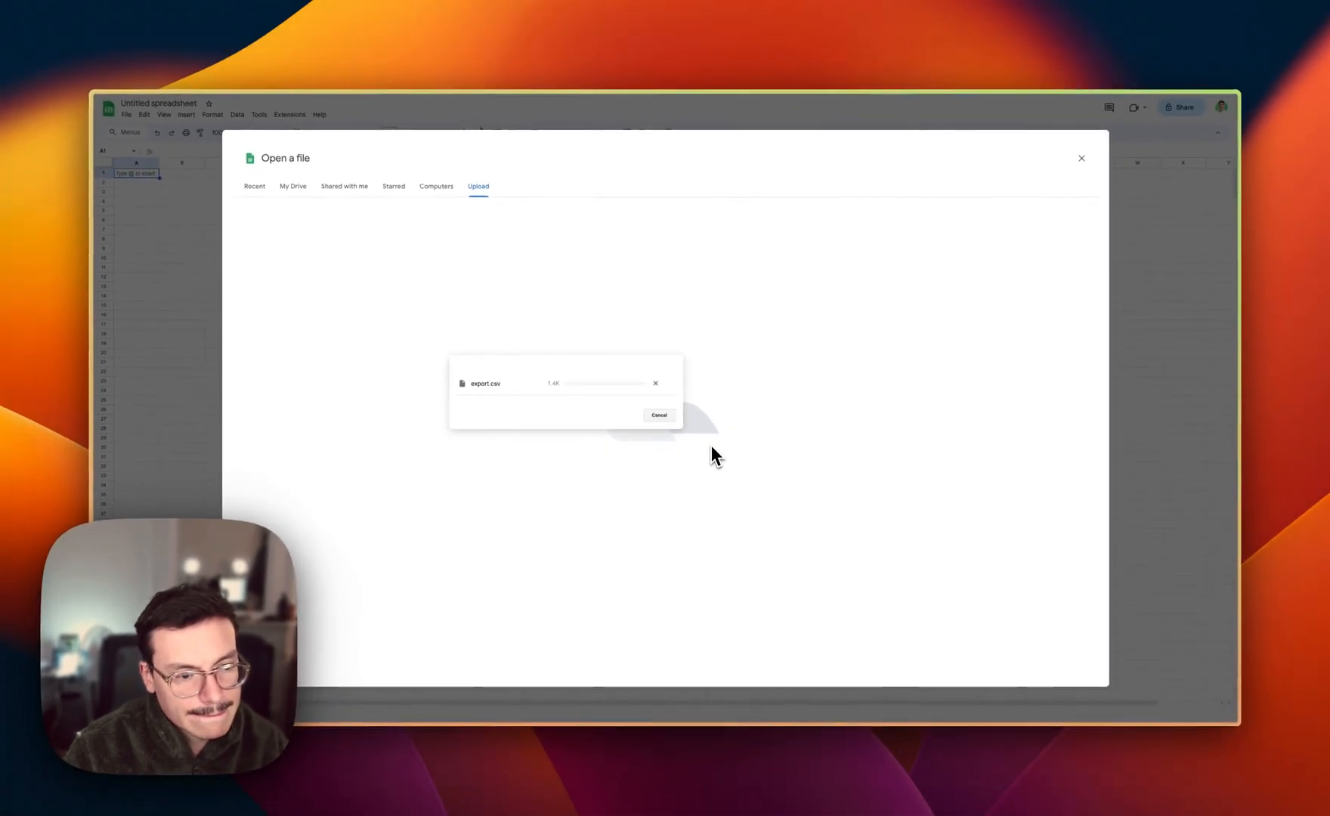
click(659, 414)
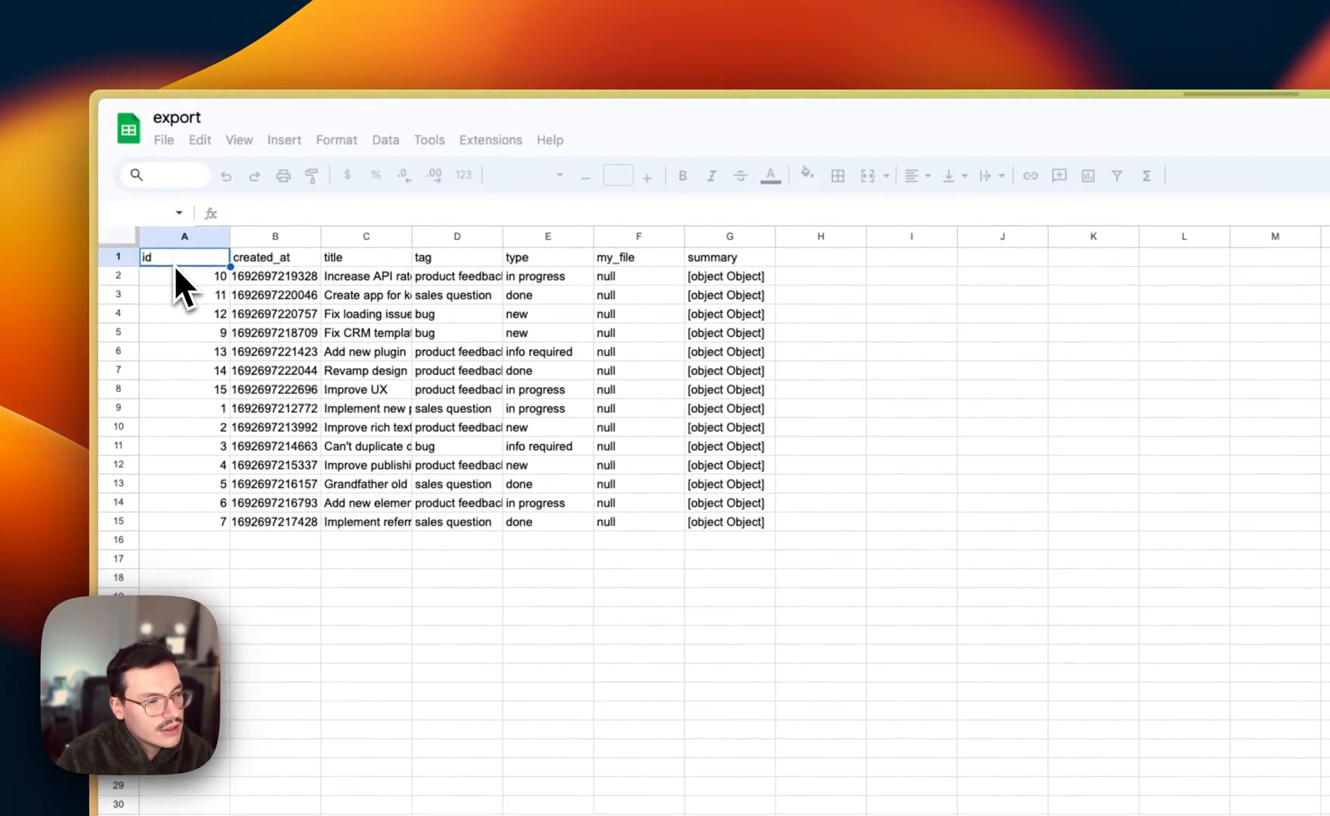
click(366, 257)
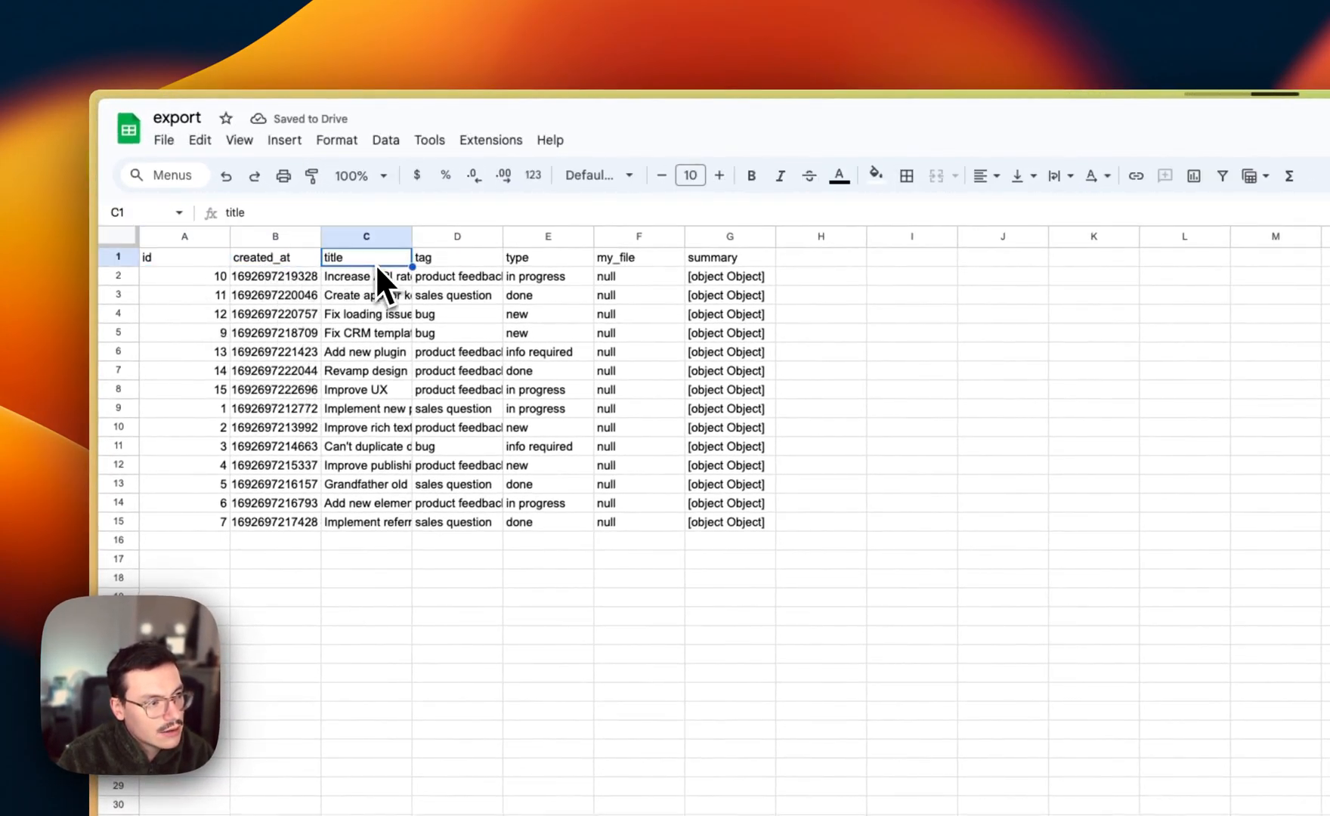
click(547, 257)
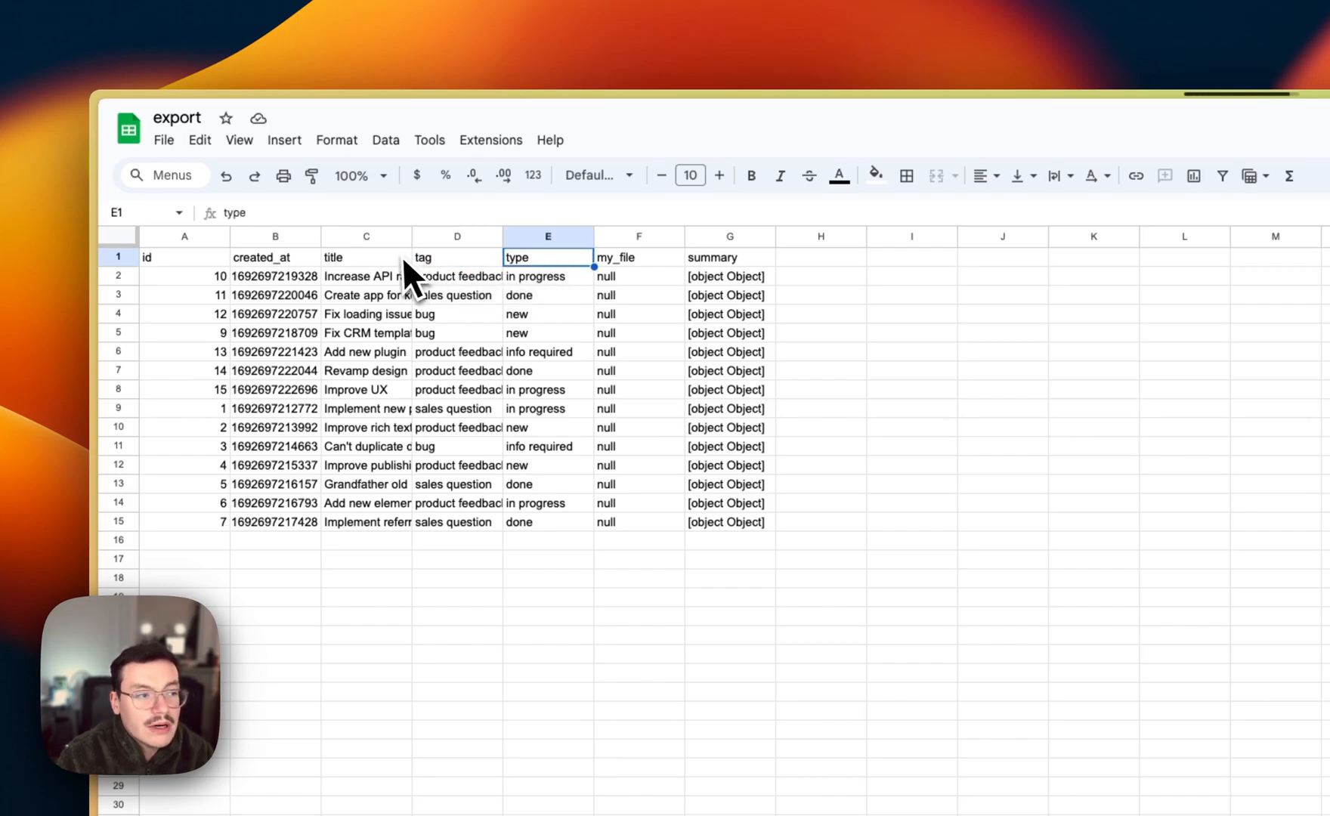
click(638, 257)
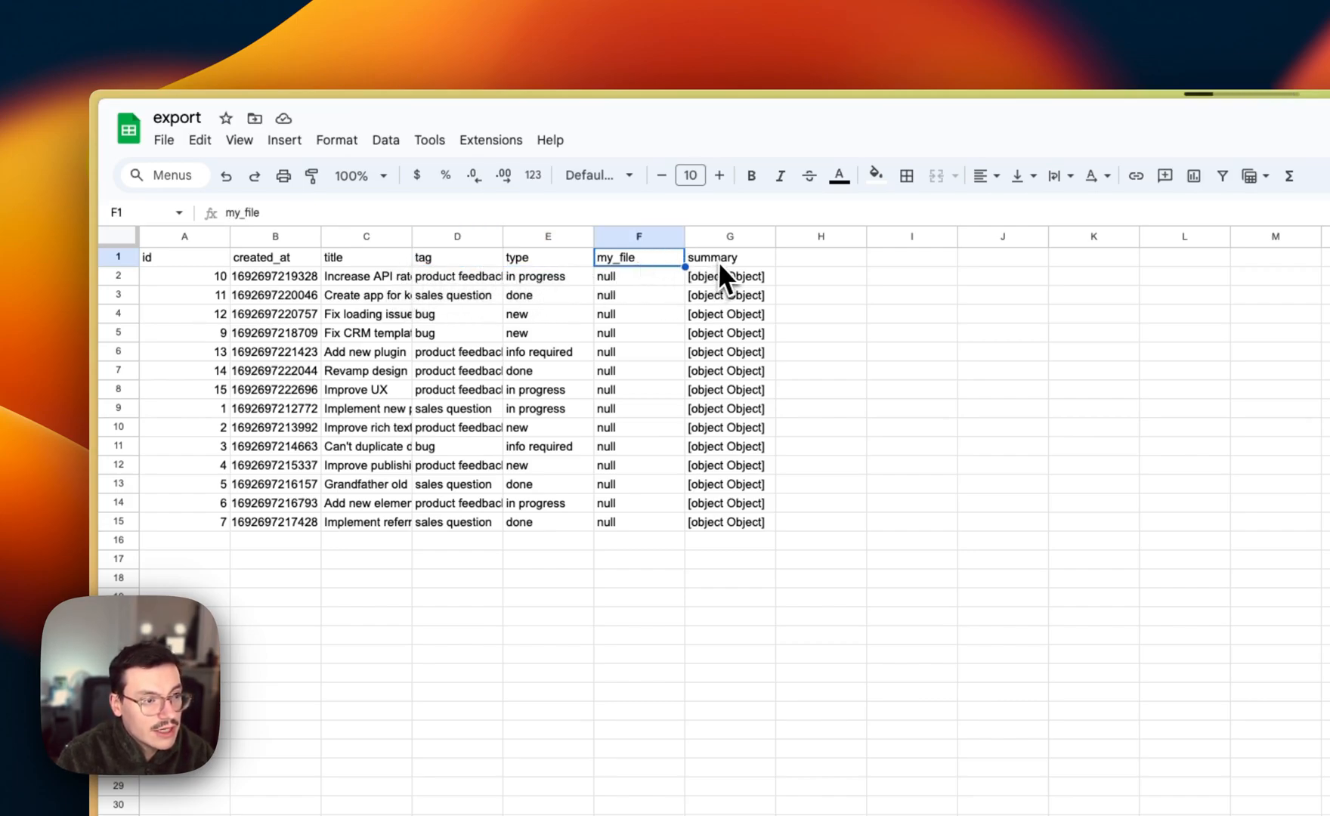
click(727, 275)
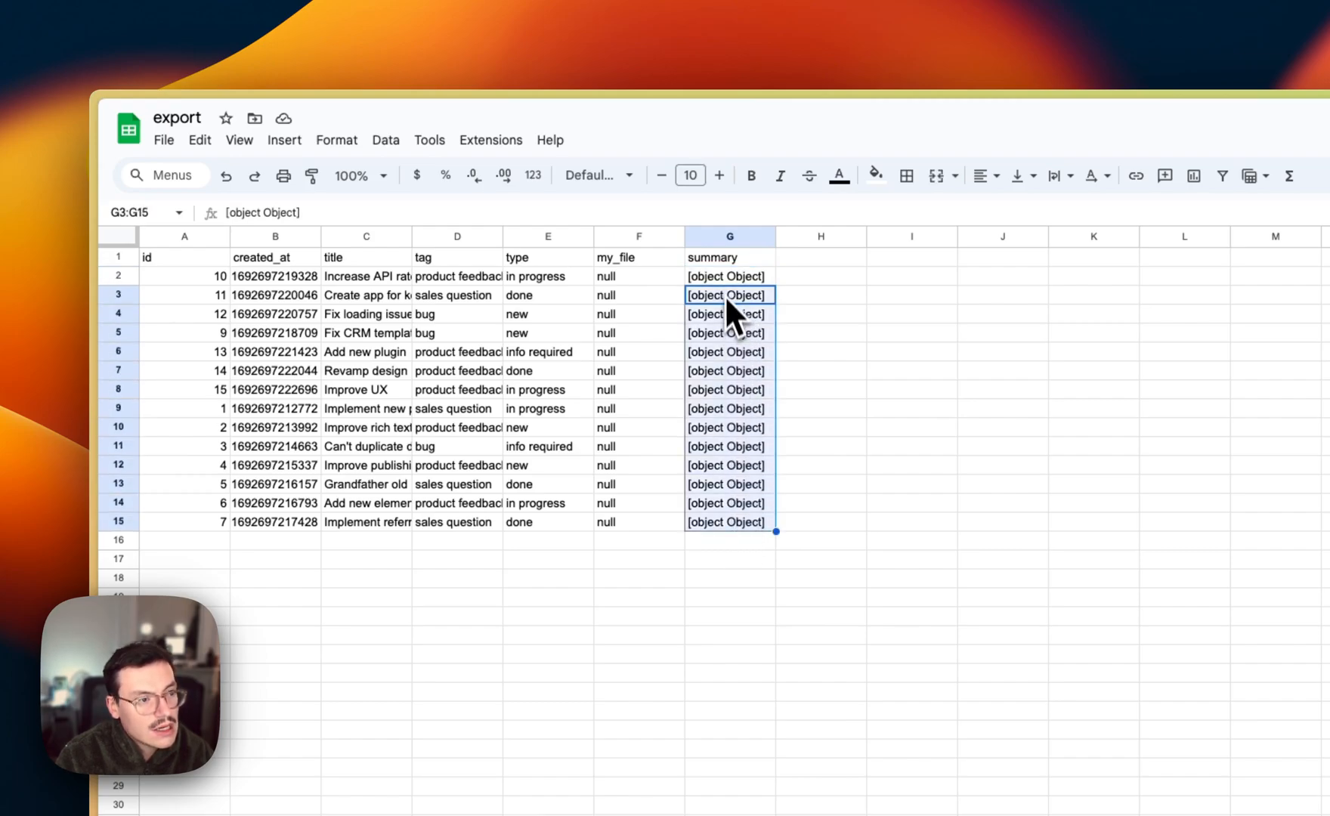
click(728, 275)
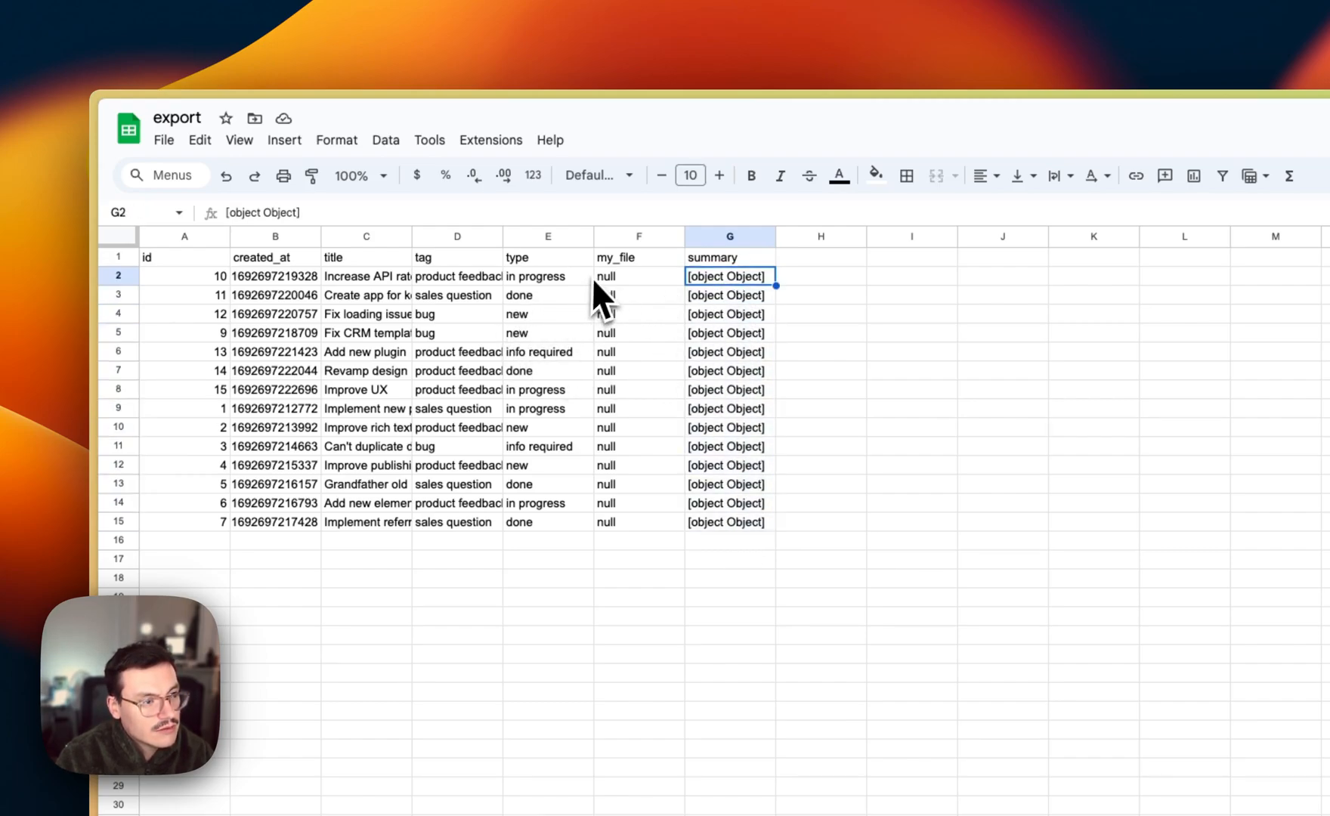
click(457, 486)
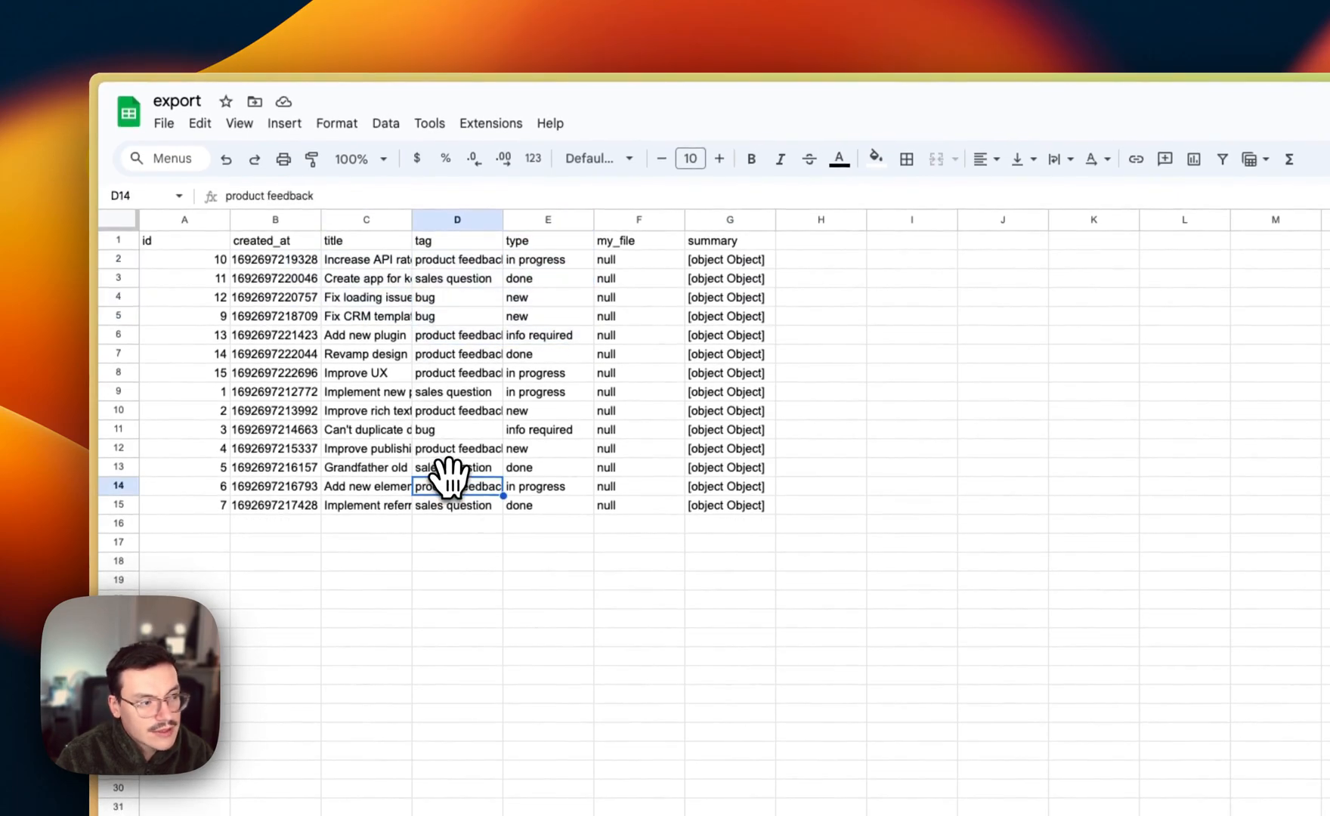